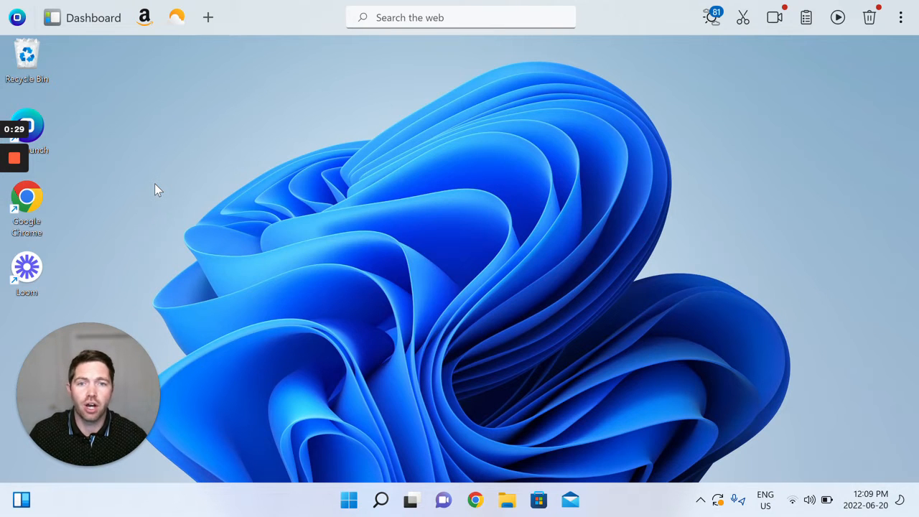
pyautogui.moveTo(181, 192)
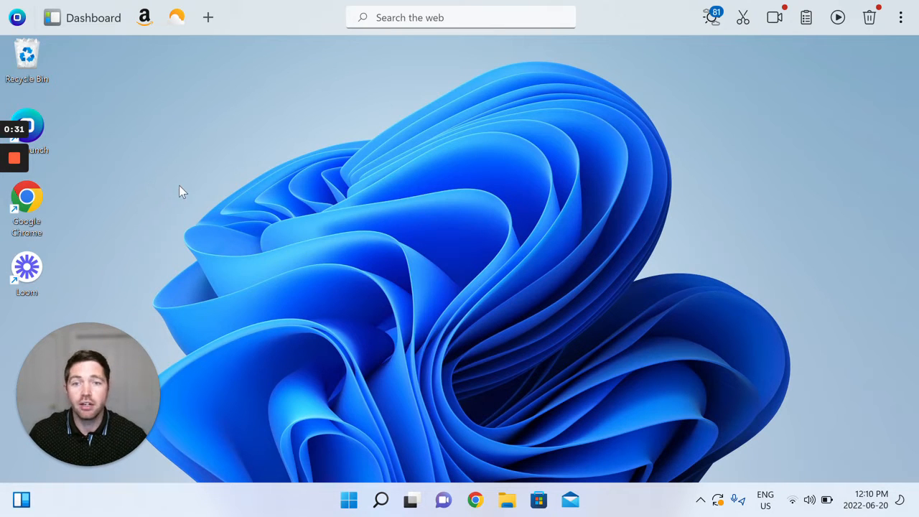
pyautogui.moveTo(495, 99)
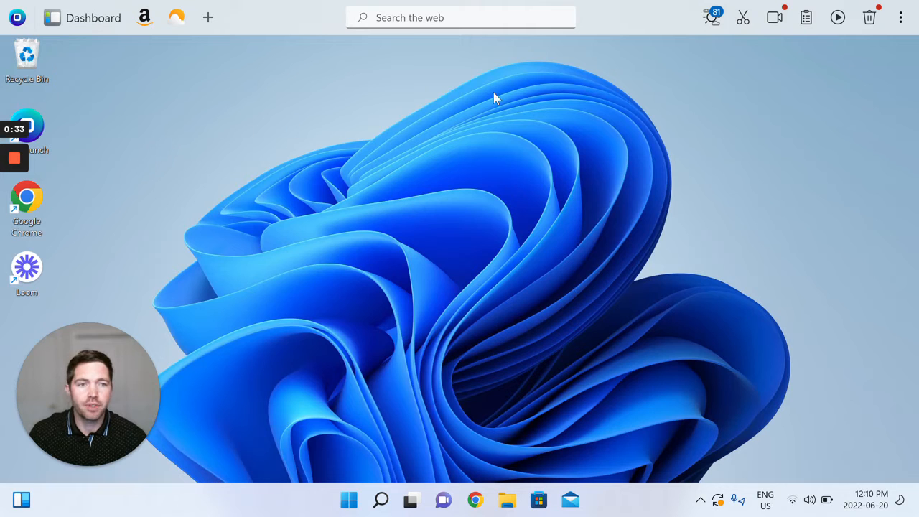
pyautogui.moveTo(648, 63)
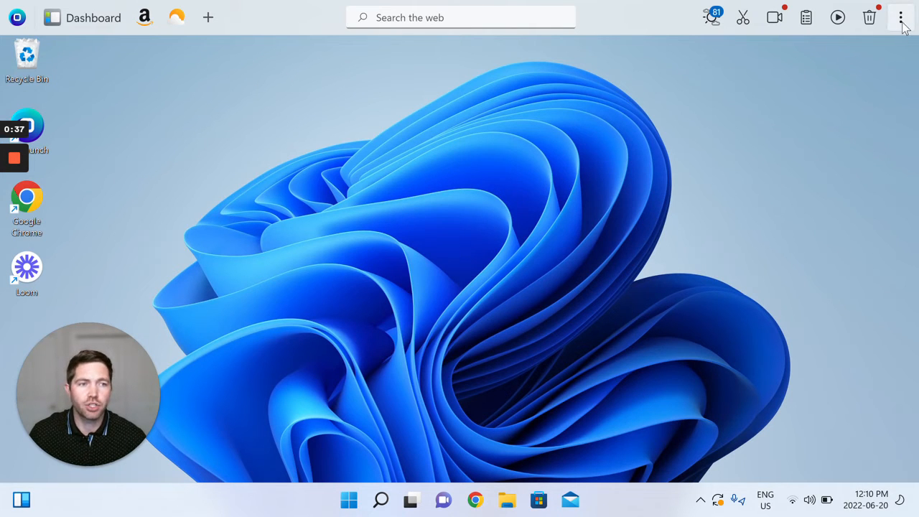
# - Close the OneLaunch dock using Close Dock from its three-dot menu
pyautogui.click(902, 14)
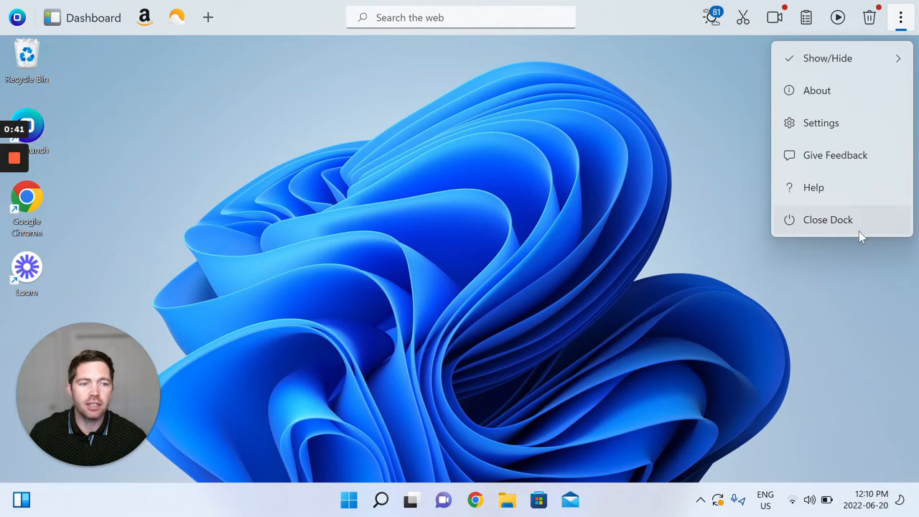
pyautogui.moveTo(857, 214)
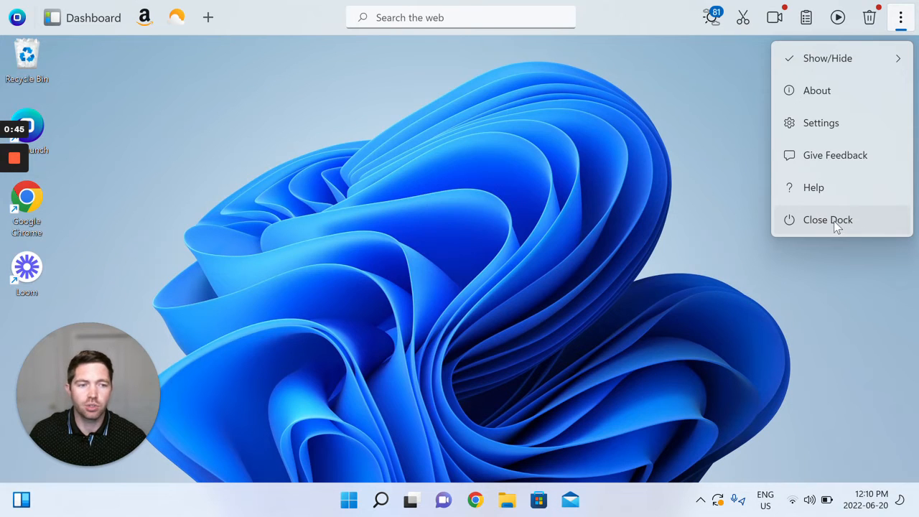
pyautogui.click(827, 220)
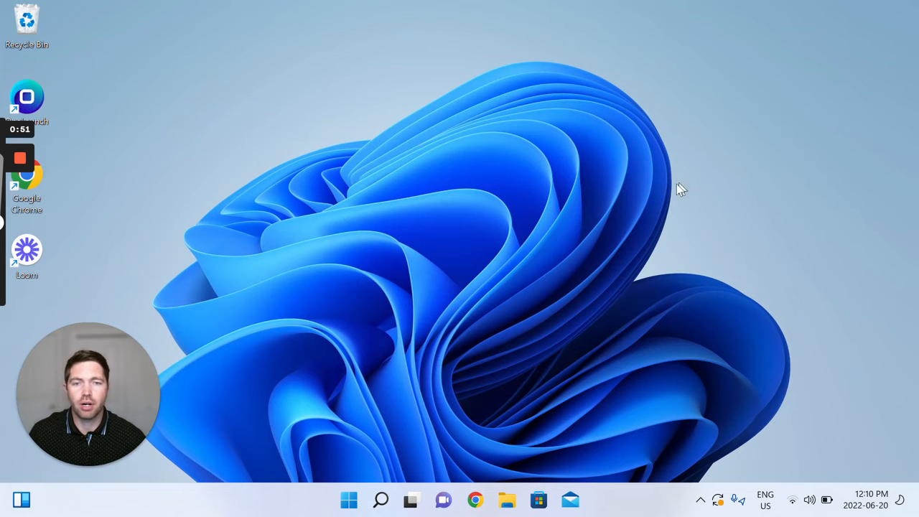
pyautogui.moveTo(79, 65)
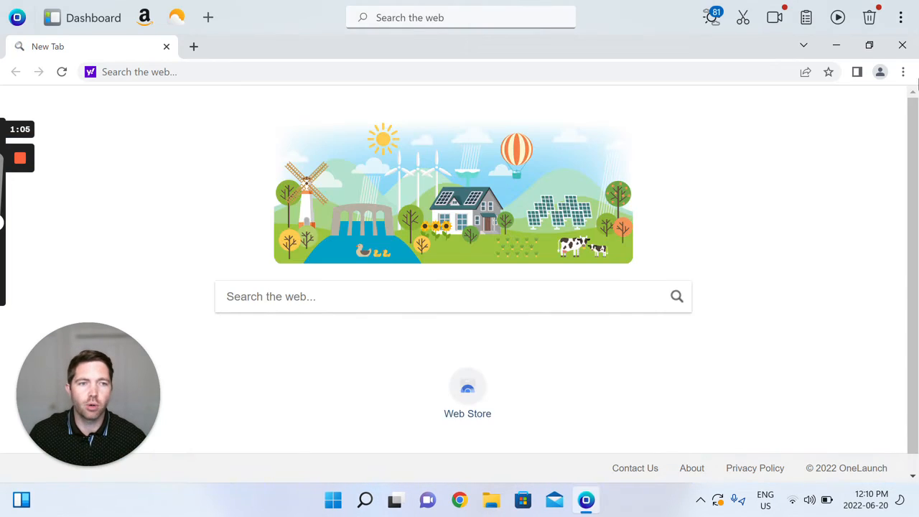
pyautogui.moveTo(906, 45)
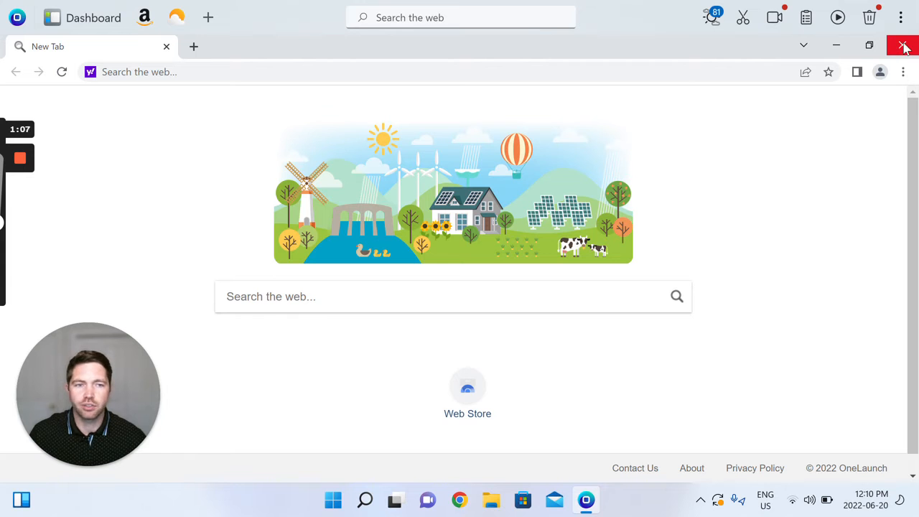
# - Close the new-tab browser window OneLaunch opened on relaunch
pyautogui.click(901, 45)
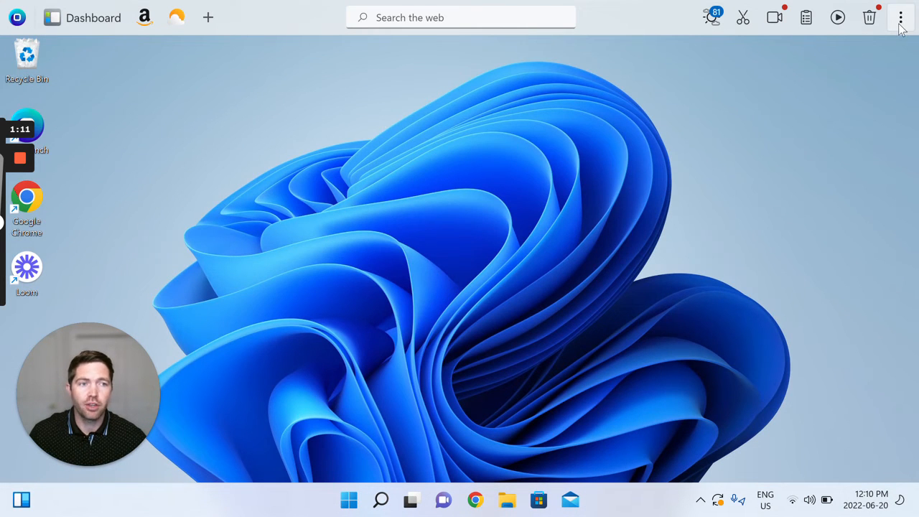
pyautogui.click(900, 15)
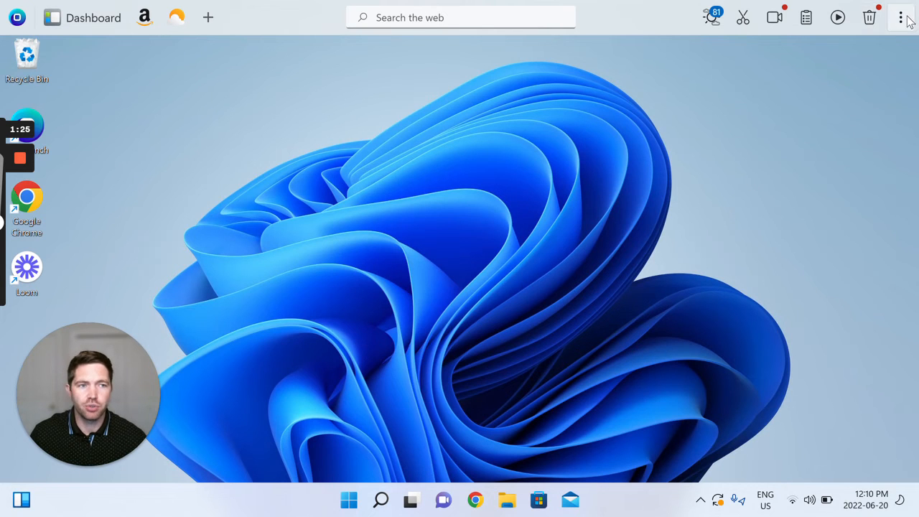
pyautogui.click(897, 18)
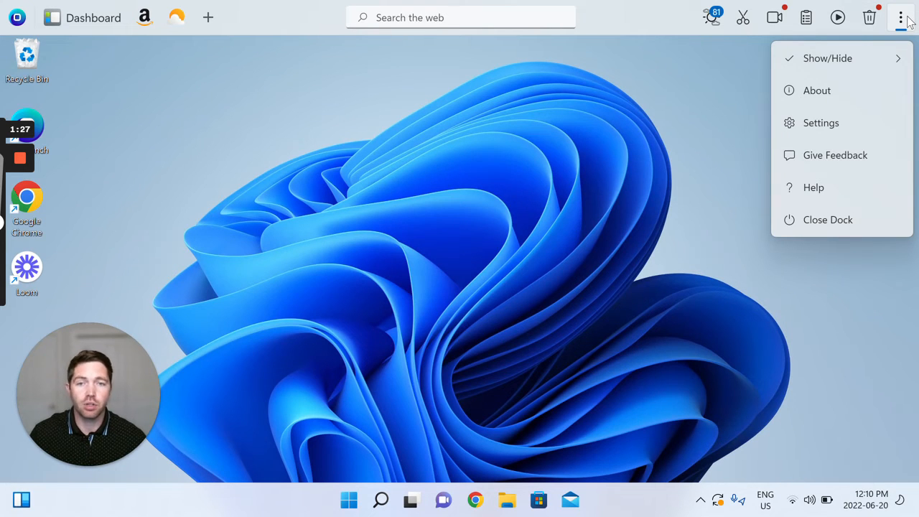
pyautogui.click(684, 81)
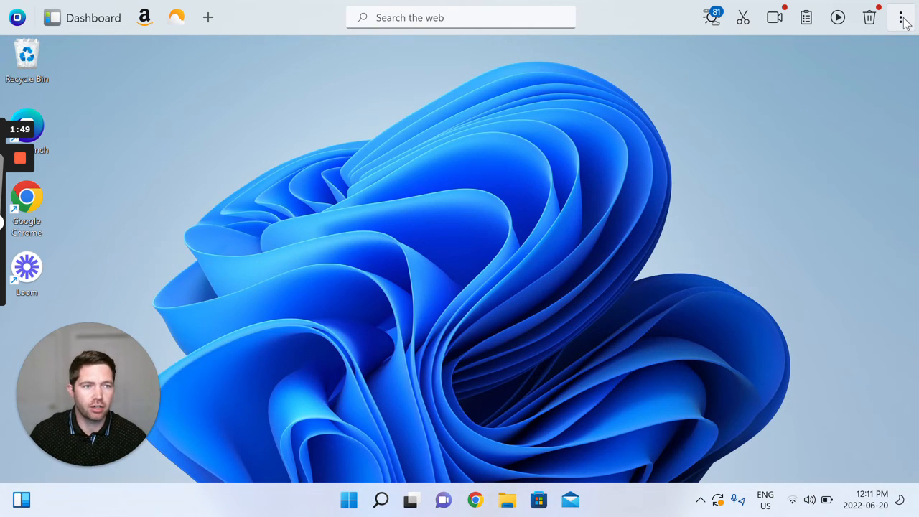
# - Open OneLaunch Settings from the dock's three-dot menu
pyautogui.click(902, 17)
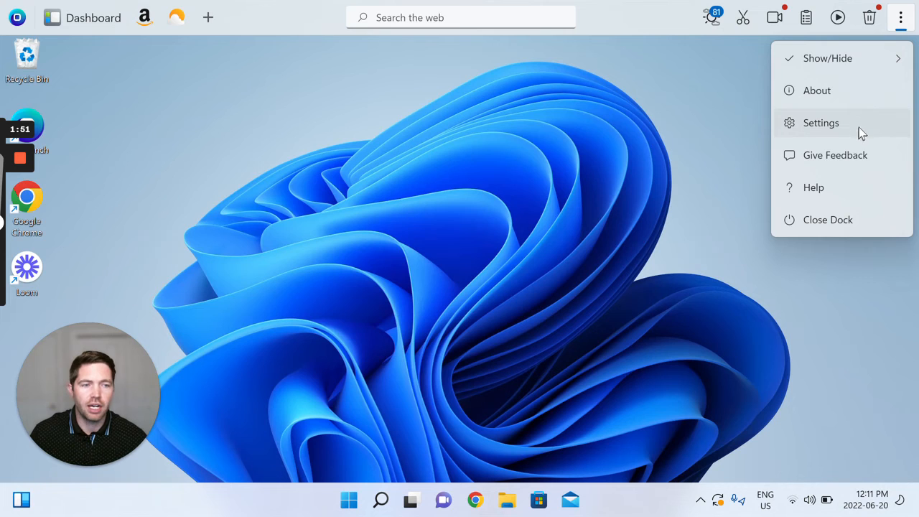
pyautogui.click(820, 122)
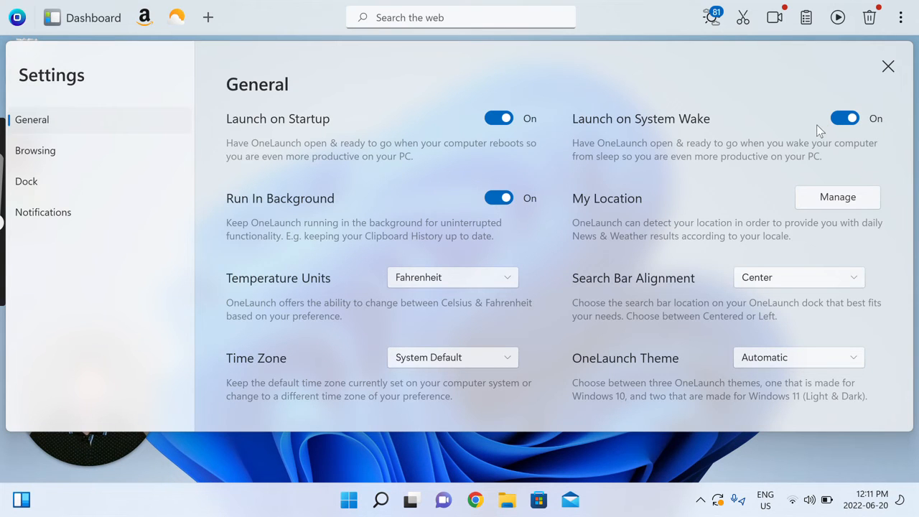
pyautogui.moveTo(400, 141)
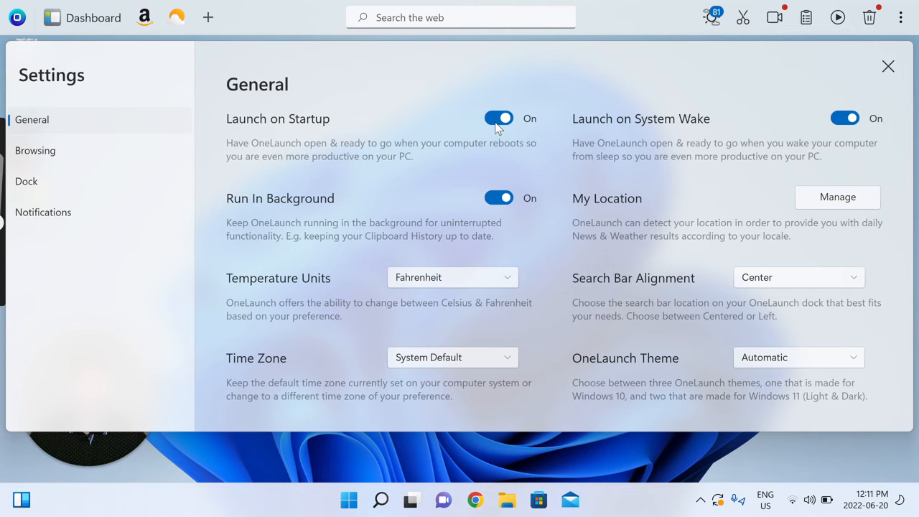
pyautogui.moveTo(604, 135)
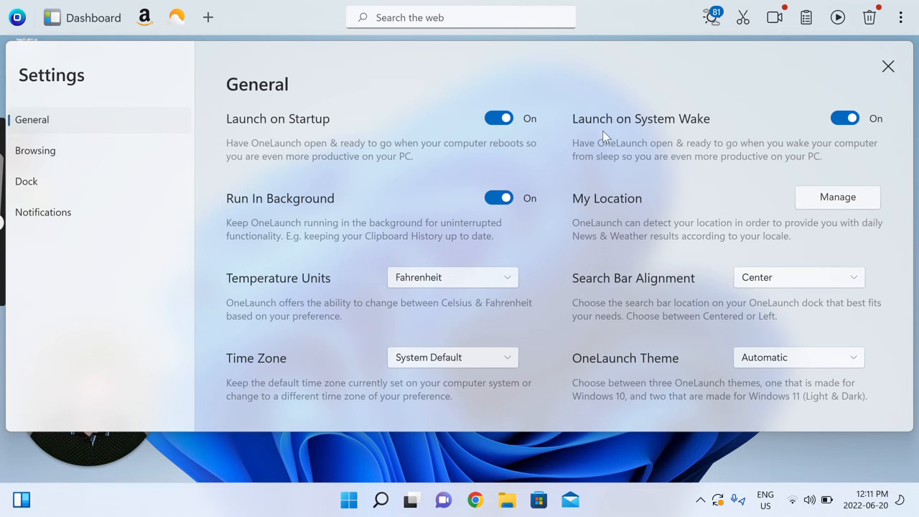
pyautogui.moveTo(702, 128)
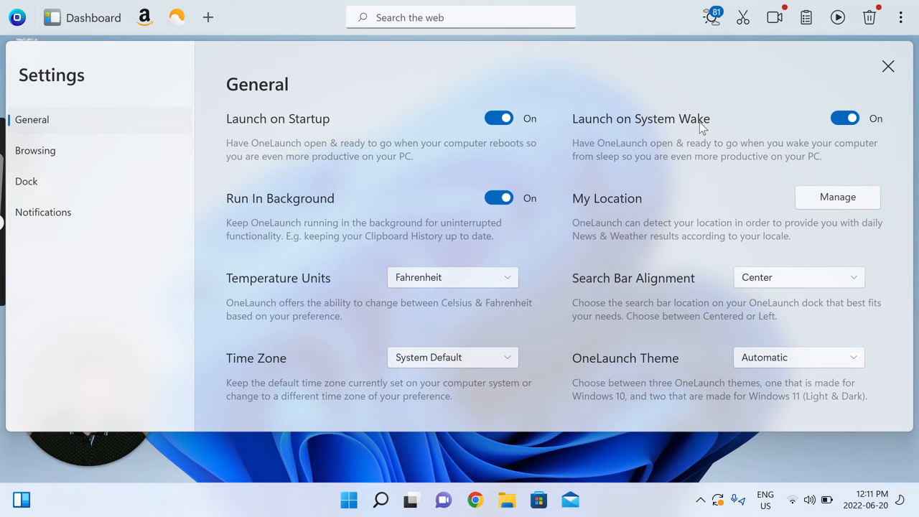
pyautogui.moveTo(674, 126)
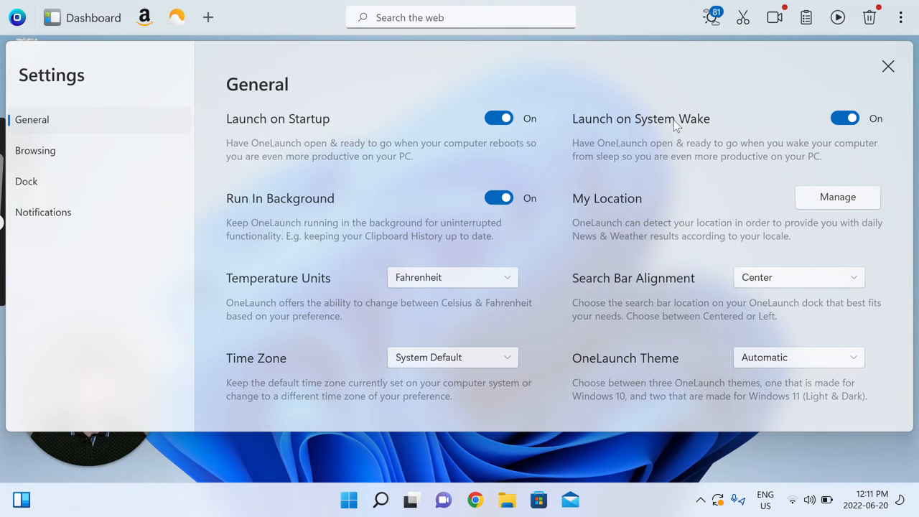
pyautogui.moveTo(507, 98)
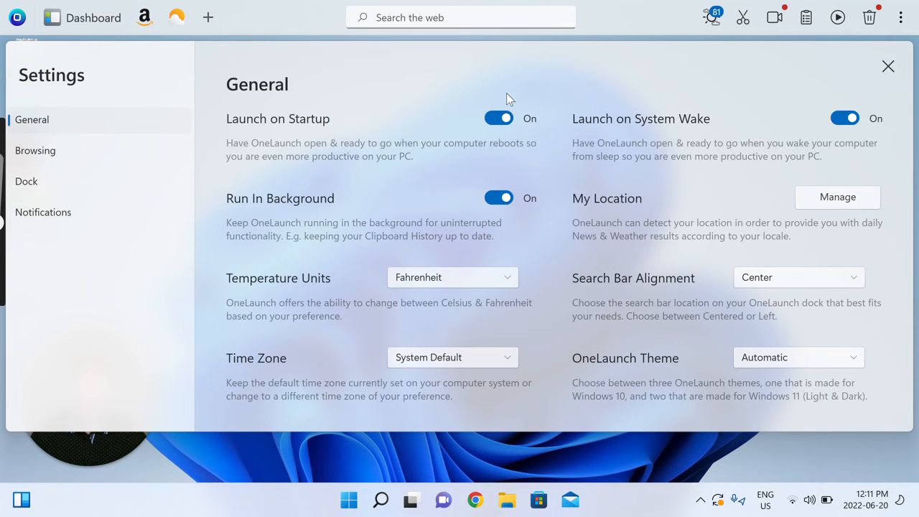
pyautogui.click(499, 117)
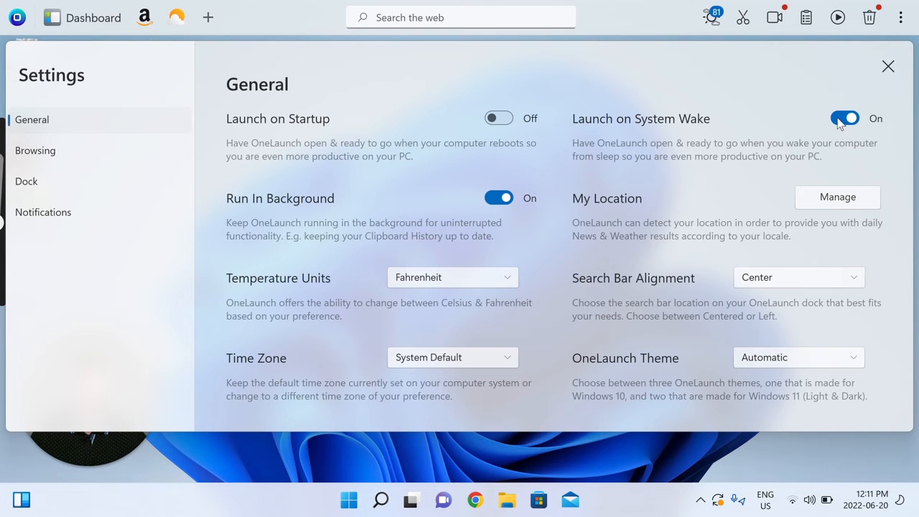
pyautogui.click(845, 118)
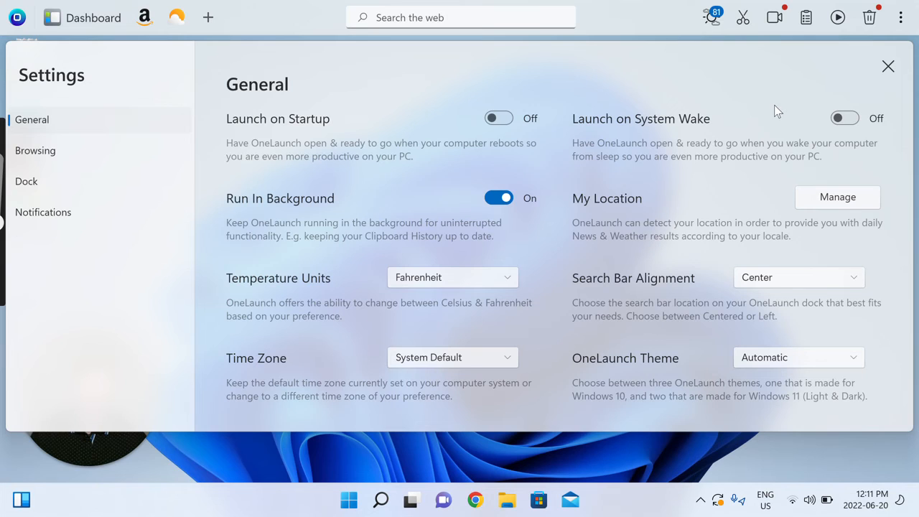
pyautogui.moveTo(786, 136)
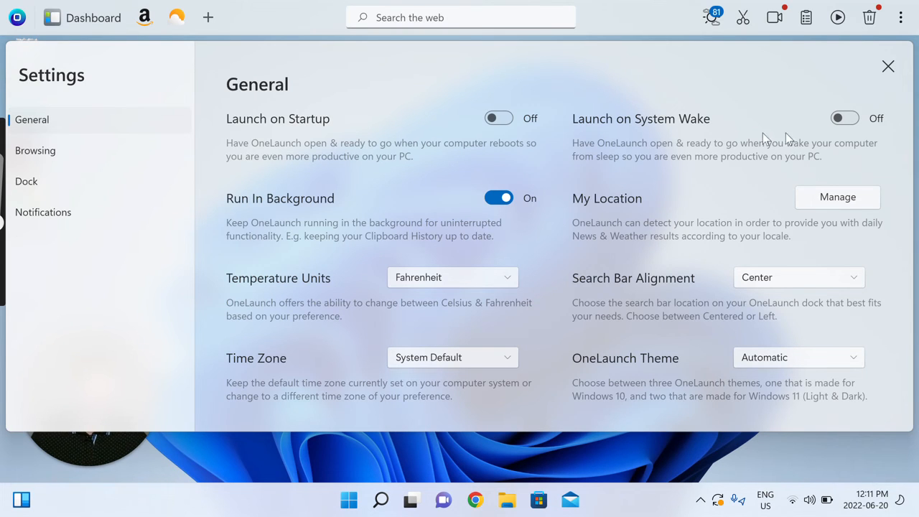
pyautogui.moveTo(658, 145)
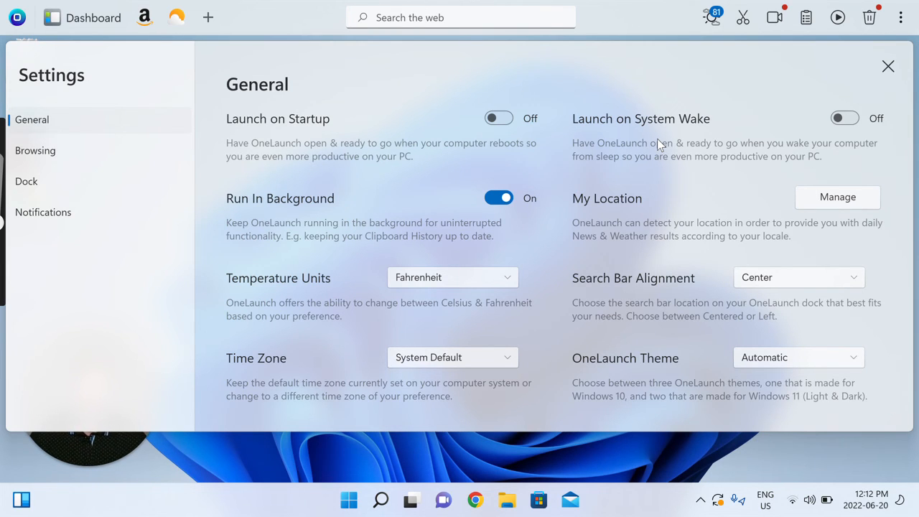
pyautogui.moveTo(814, 140)
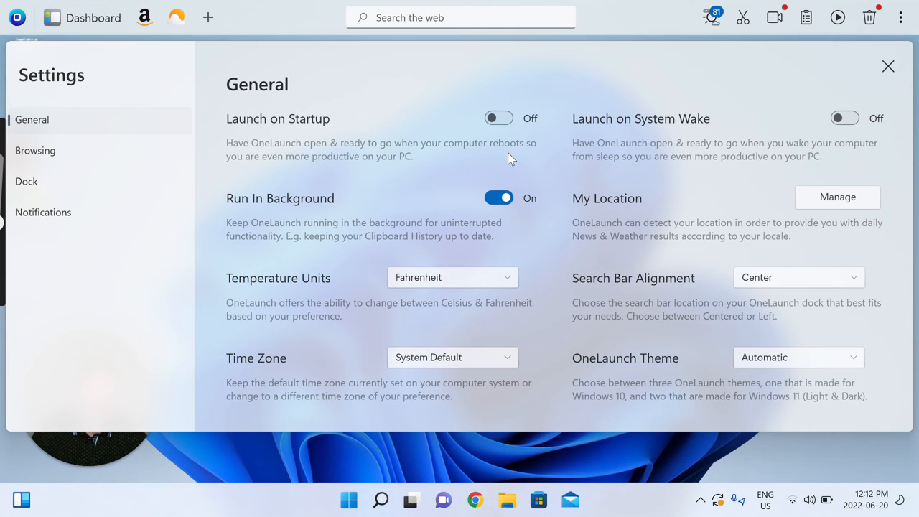
pyautogui.moveTo(511, 125)
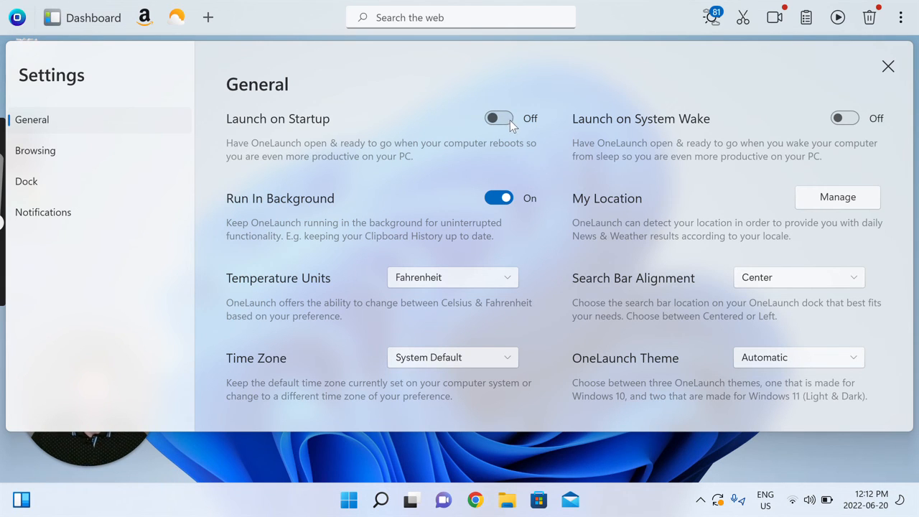
pyautogui.moveTo(505, 146)
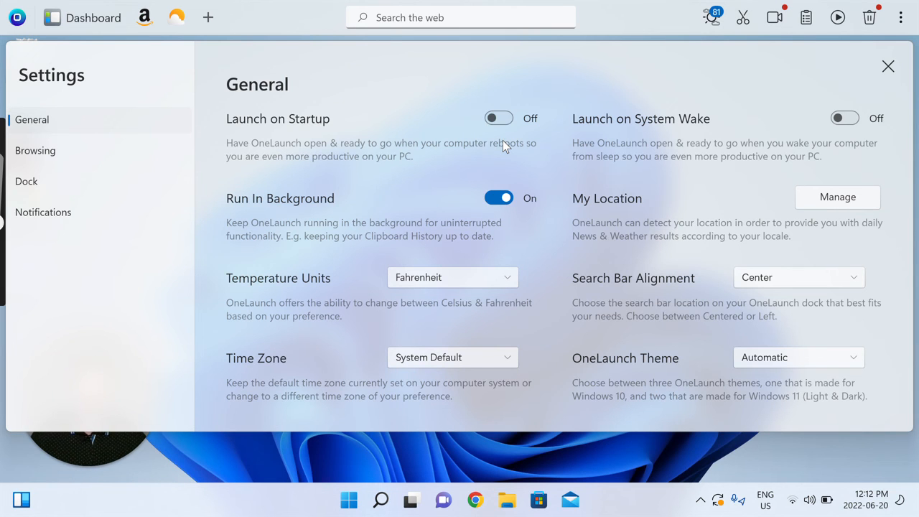
pyautogui.moveTo(314, 185)
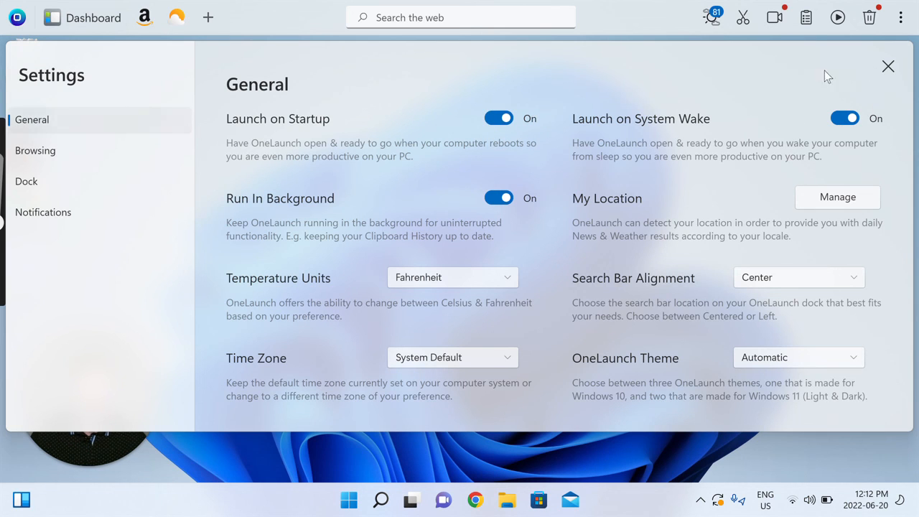
# - Close the OneLaunch Settings window, leaving the dock on the desktop
pyautogui.click(888, 66)
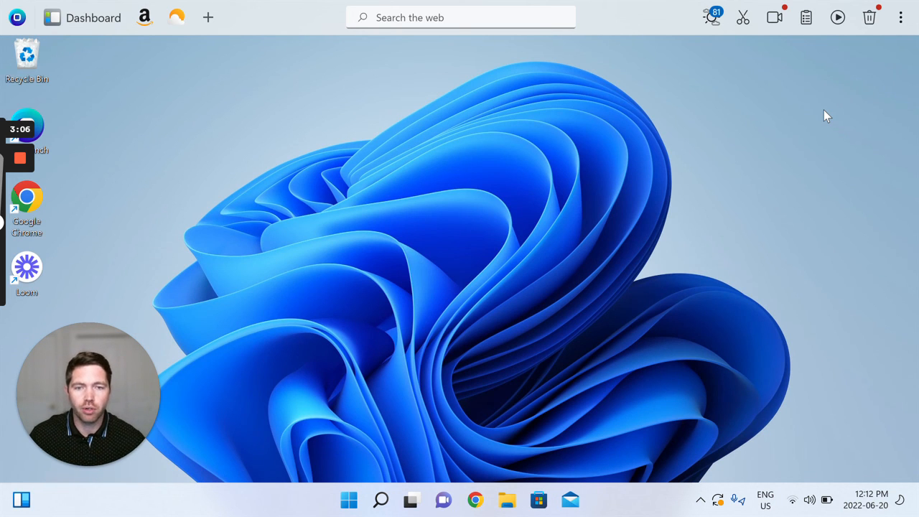
pyautogui.moveTo(868, 77)
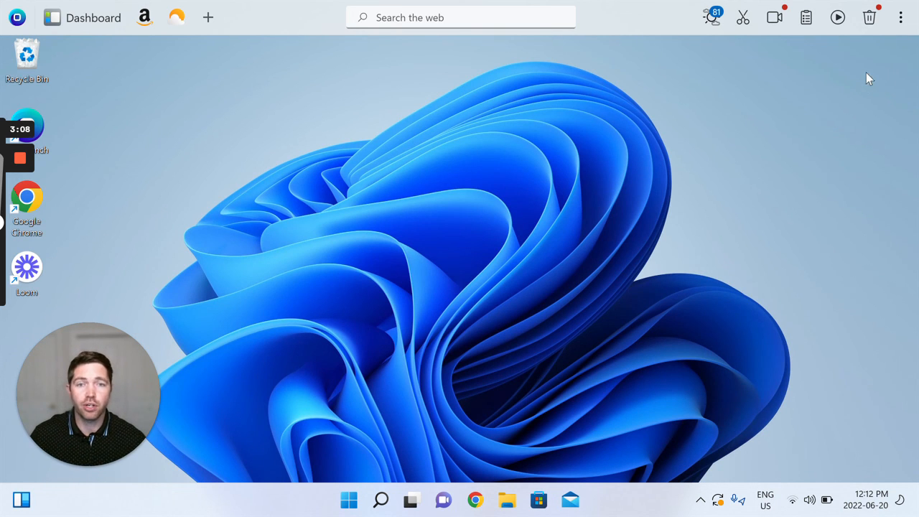
pyautogui.moveTo(900, 30)
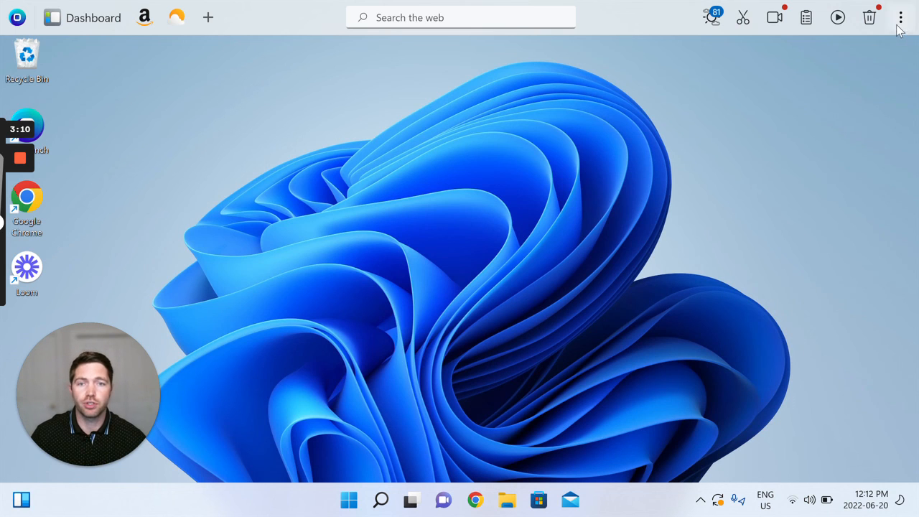
# - Close the OneLaunch dock again using Close Dock from its three-dot menu
pyautogui.click(899, 15)
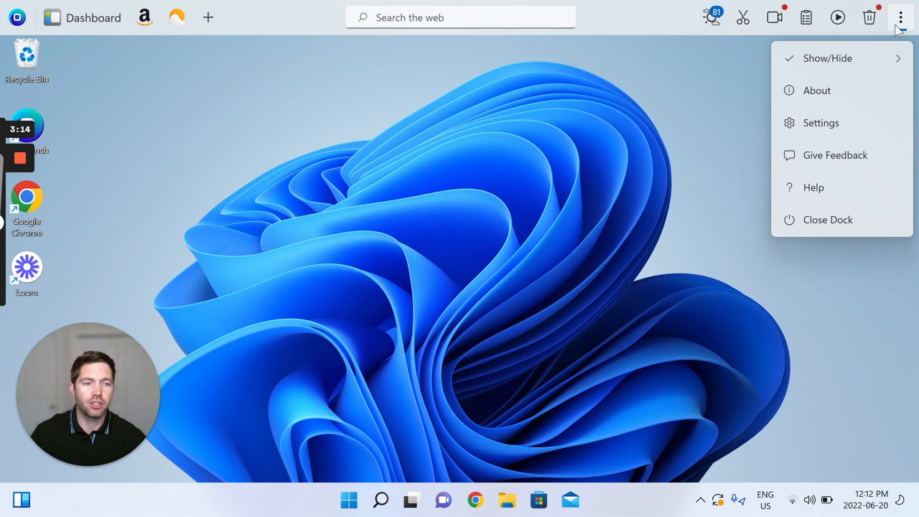
pyautogui.click(828, 219)
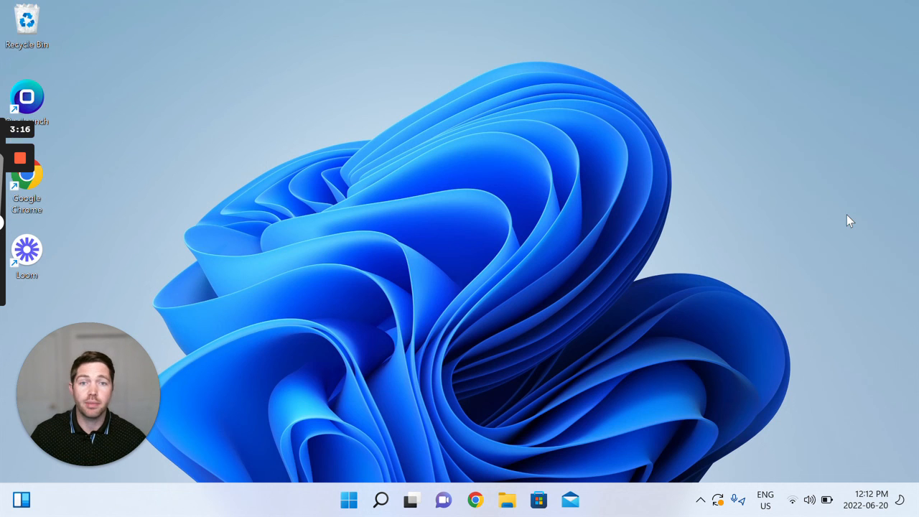
pyautogui.moveTo(221, 199)
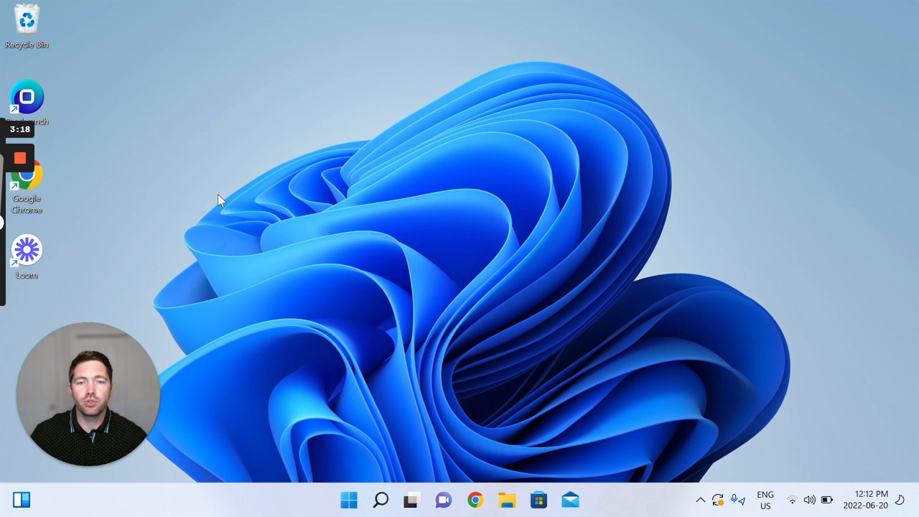
pyautogui.moveTo(211, 183)
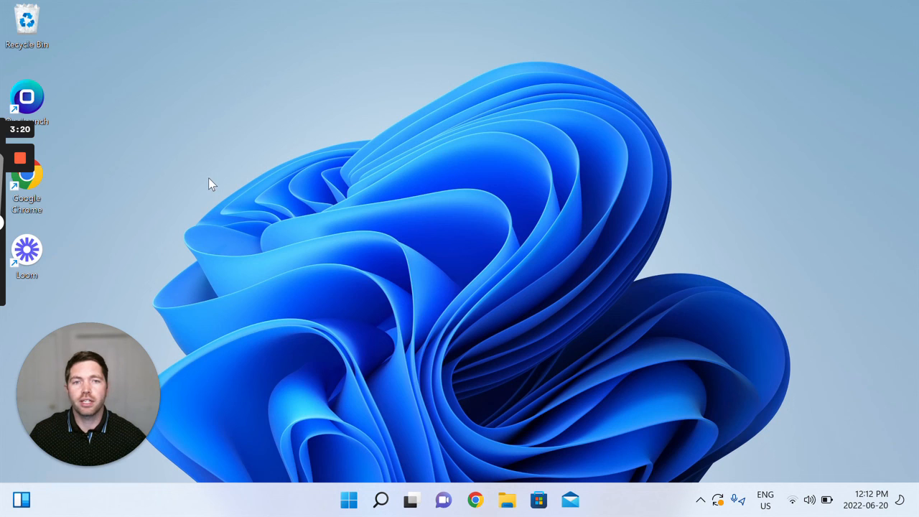